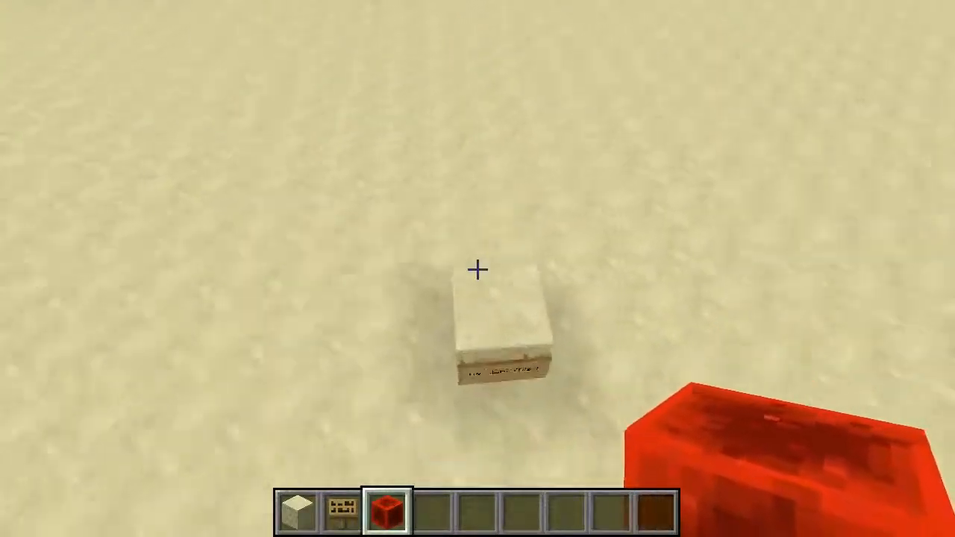
mouse_move(477, 269)
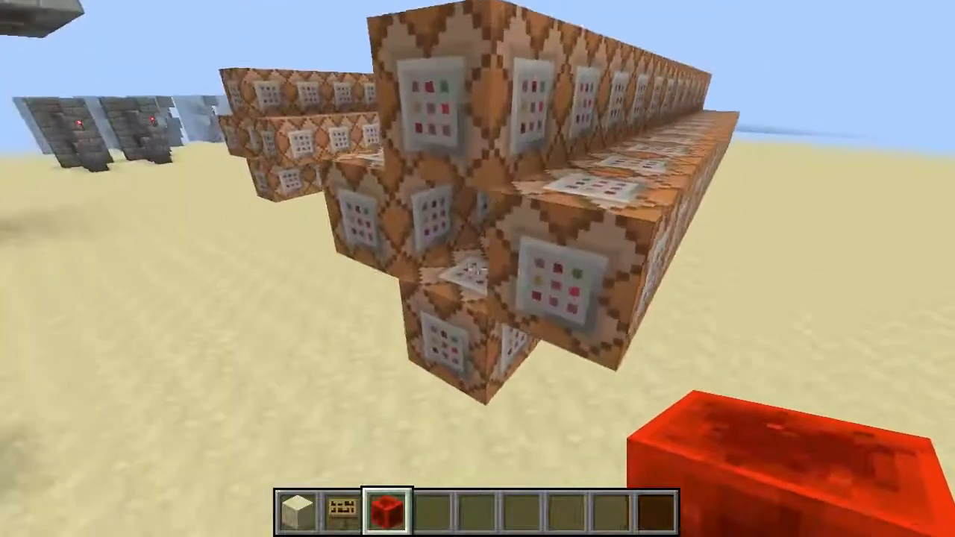
mouse_move(478, 269)
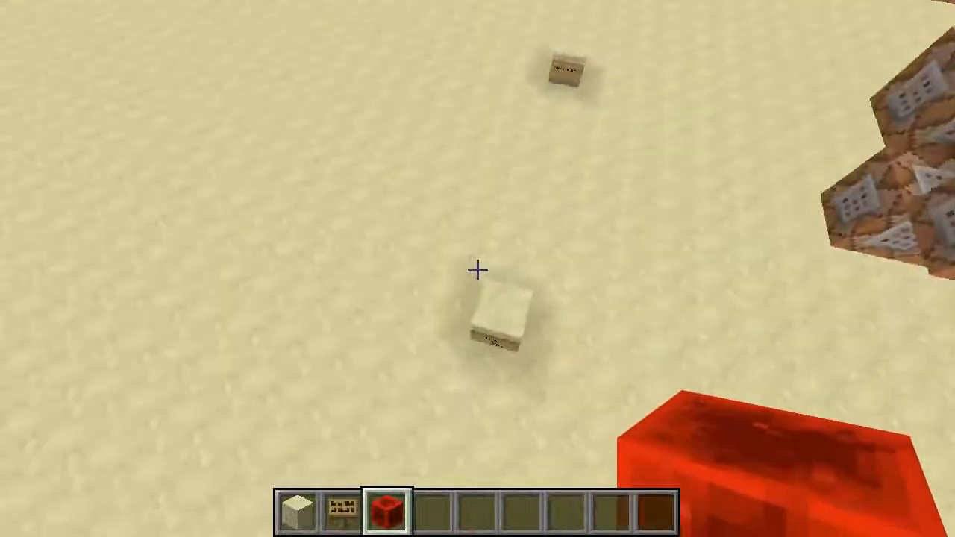
mouse_move(478, 268)
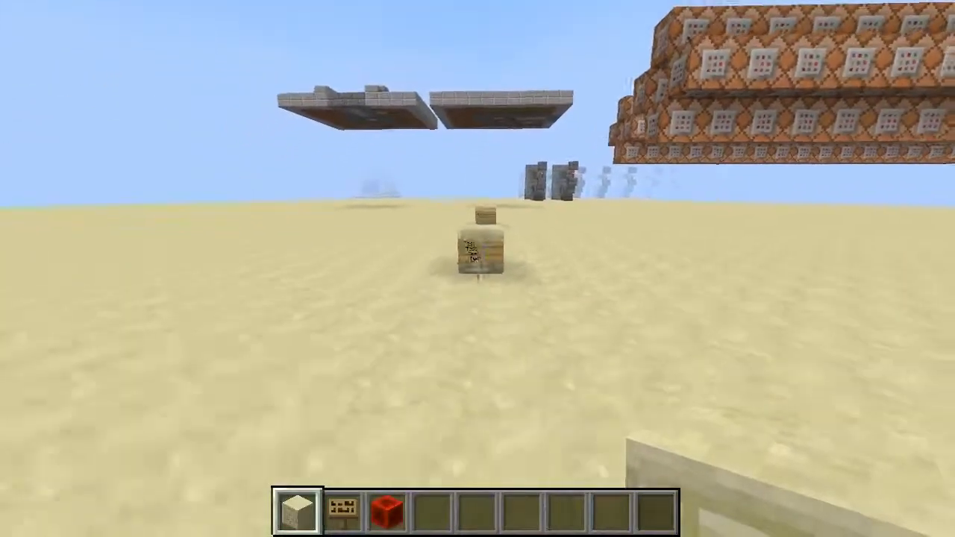
mouse_move(478, 269)
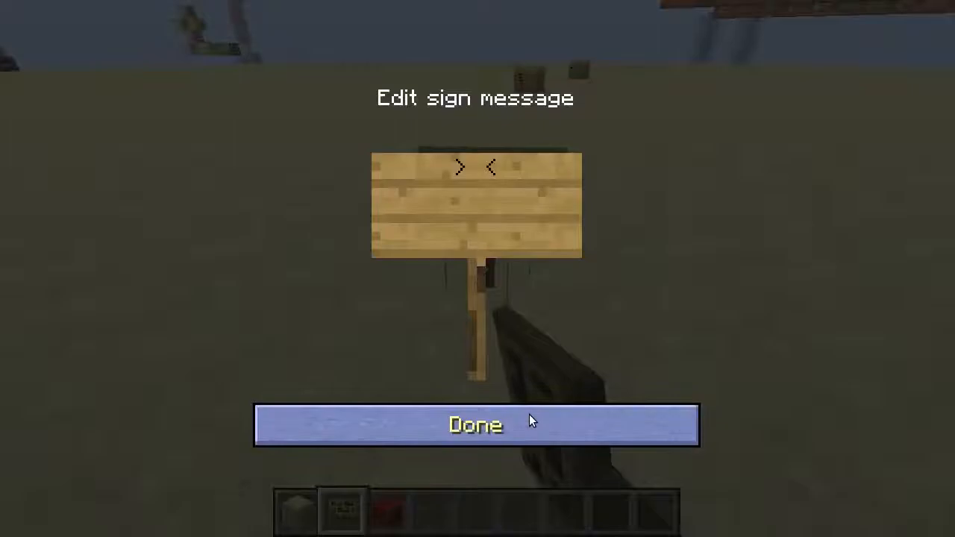
Confirm the sign text '> <' with Done.
click(476, 424)
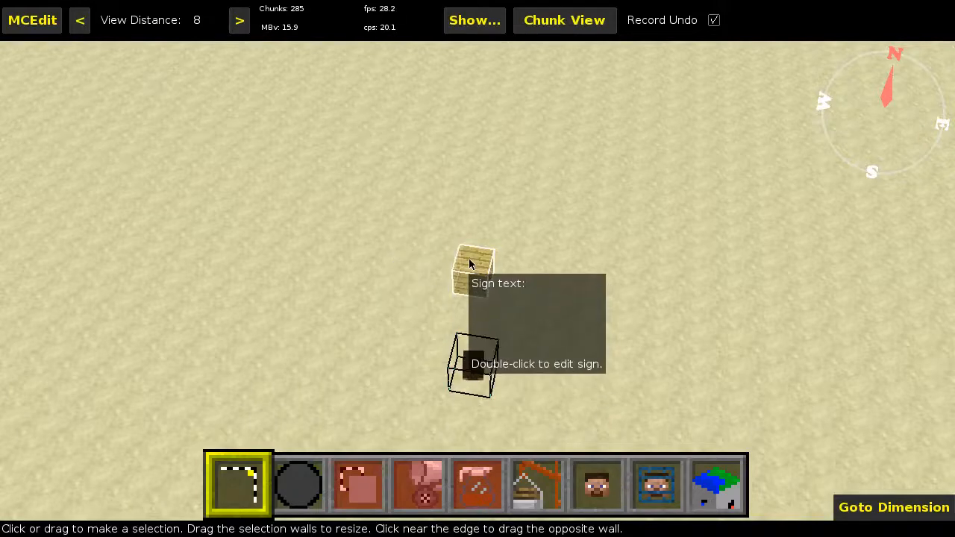
Select the sign block and set the Sign scroller filter phase to Source selection.
click(473, 365)
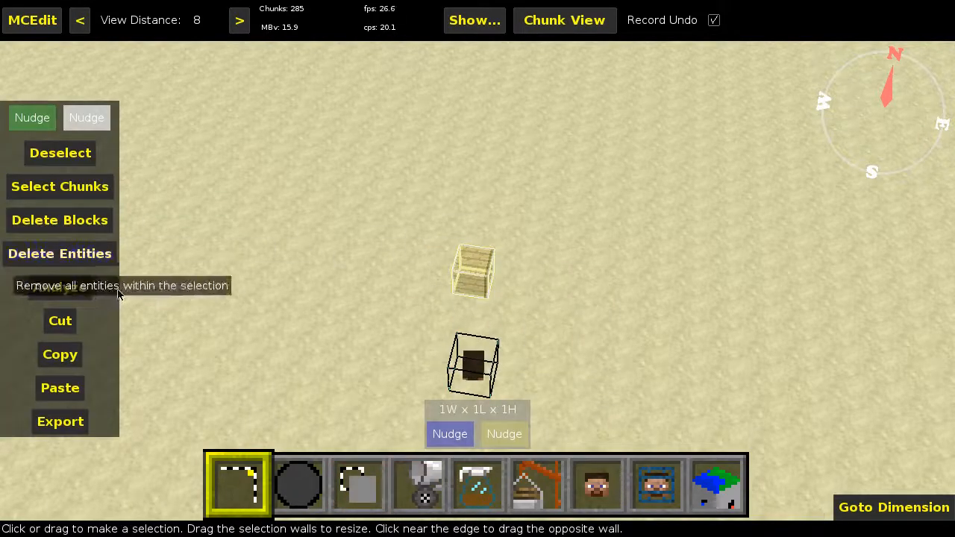
click(477, 485)
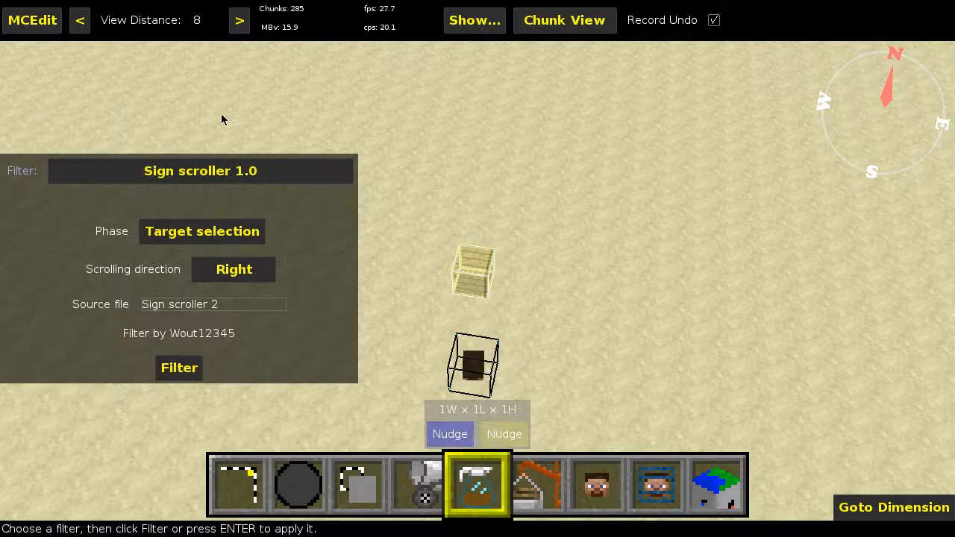
mouse_move(230, 164)
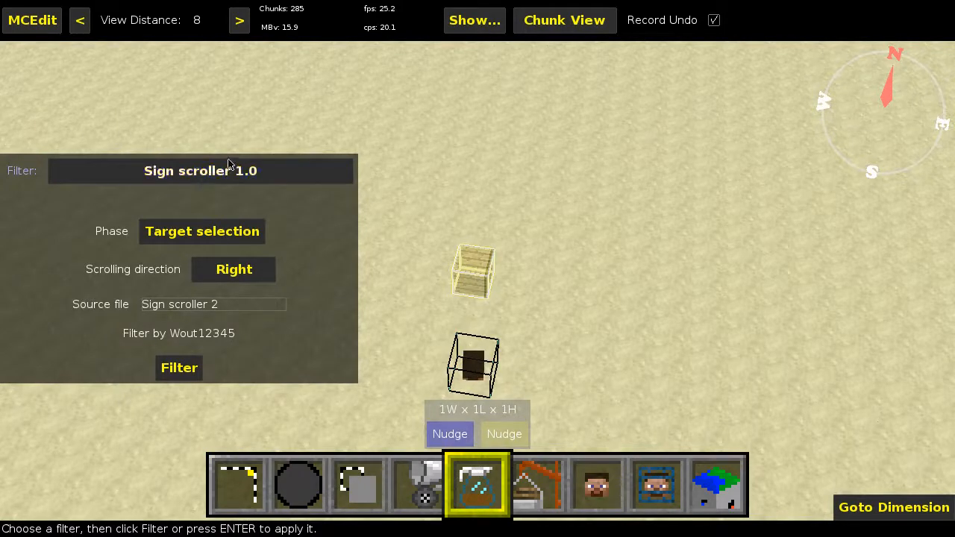
mouse_move(107, 224)
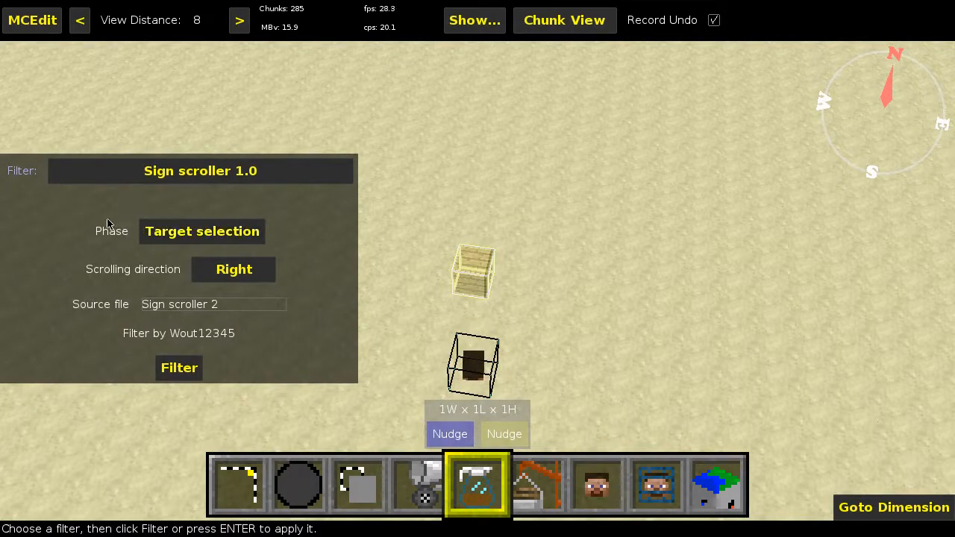
click(202, 231)
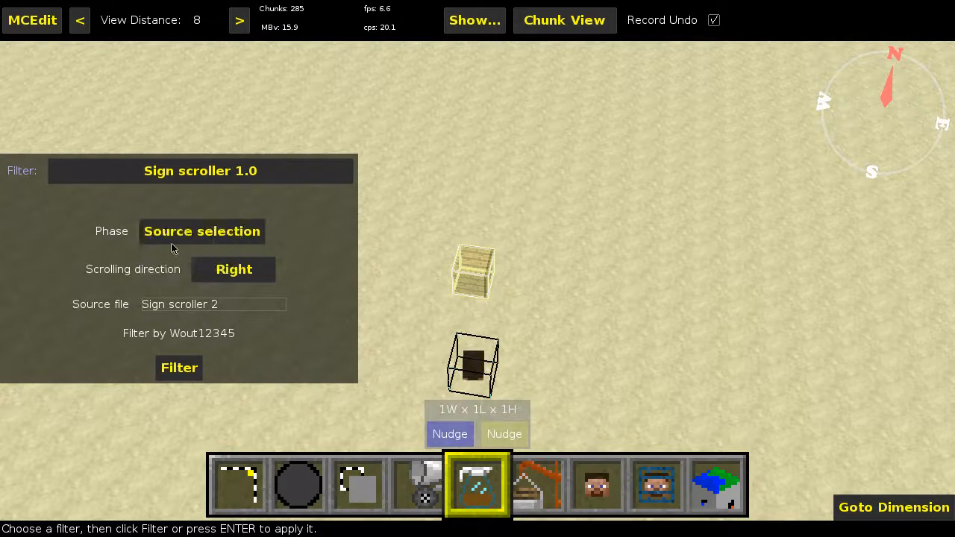
click(201, 232)
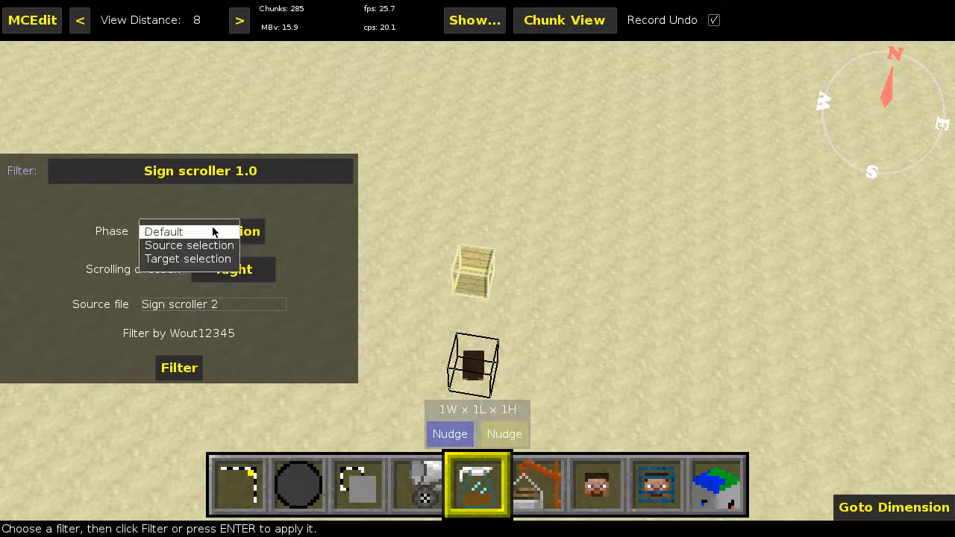
mouse_move(155, 233)
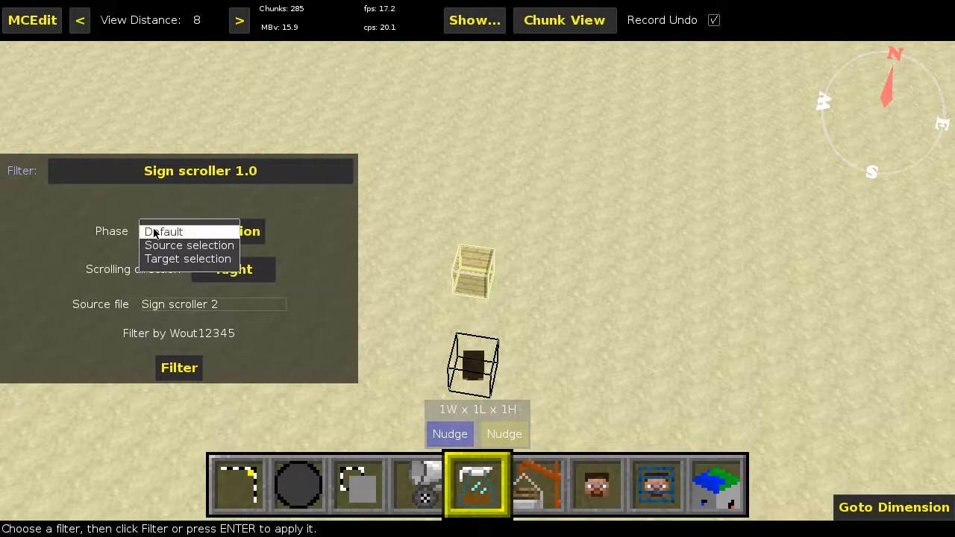
mouse_move(189, 245)
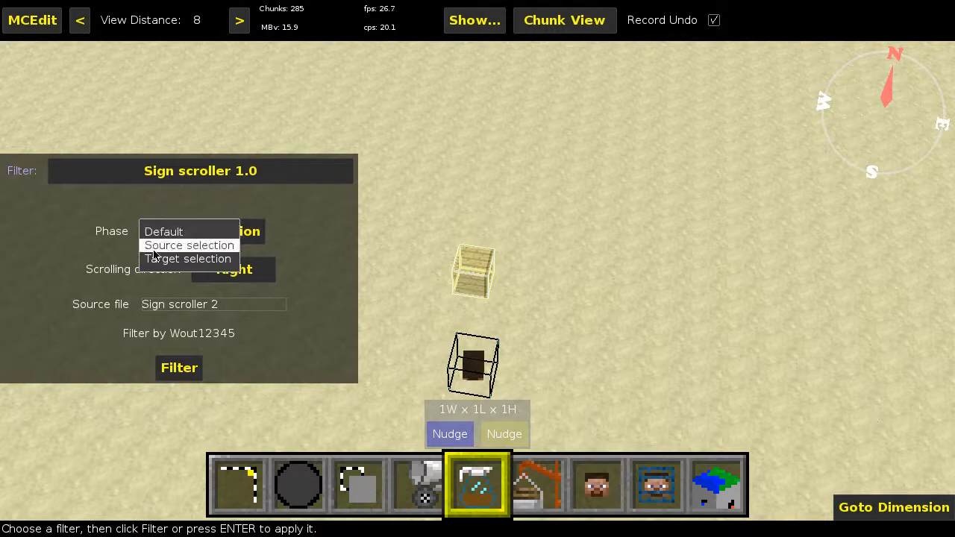
click(189, 245)
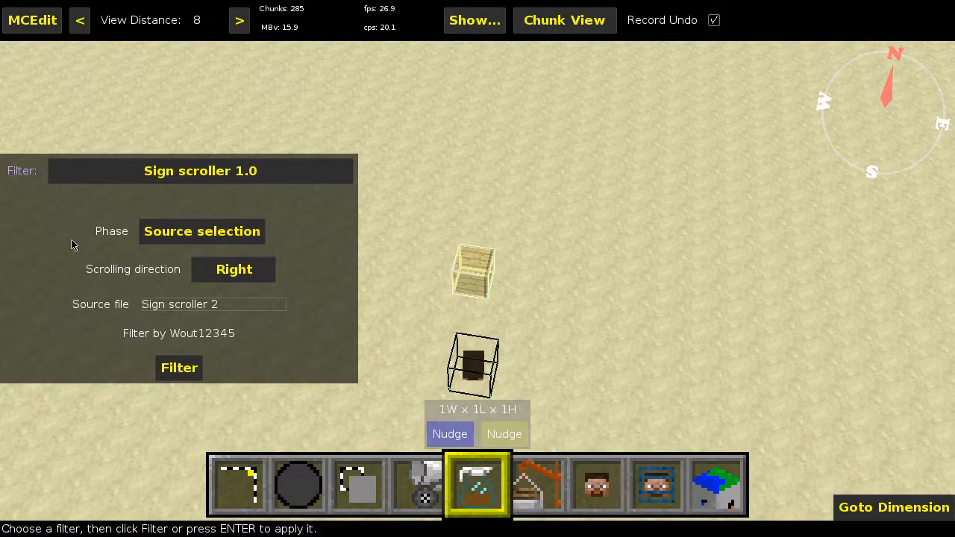
mouse_move(101, 241)
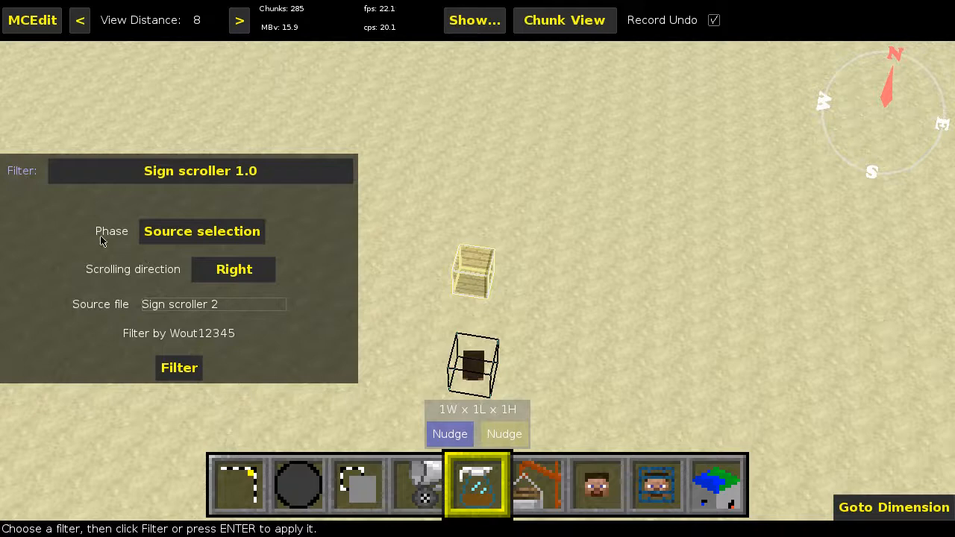
mouse_move(93, 244)
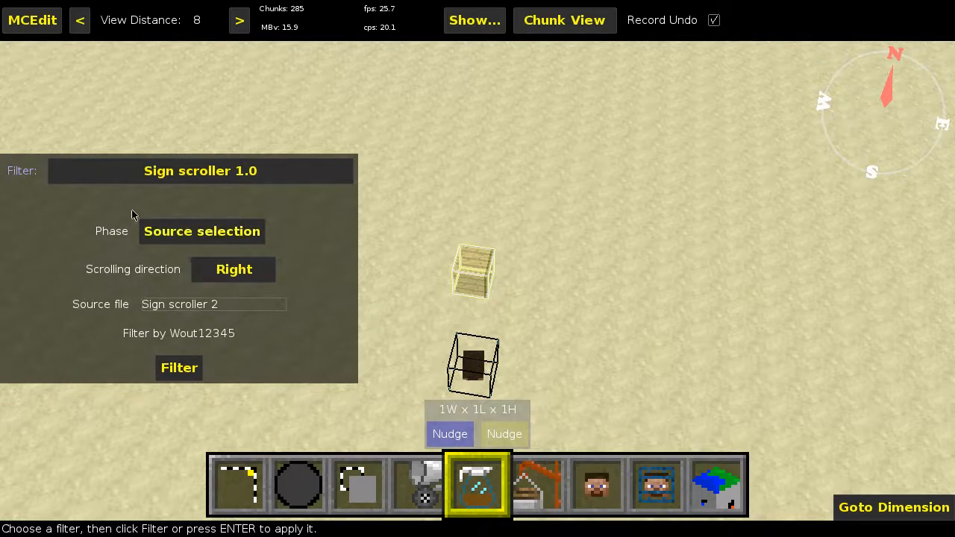
mouse_move(198, 226)
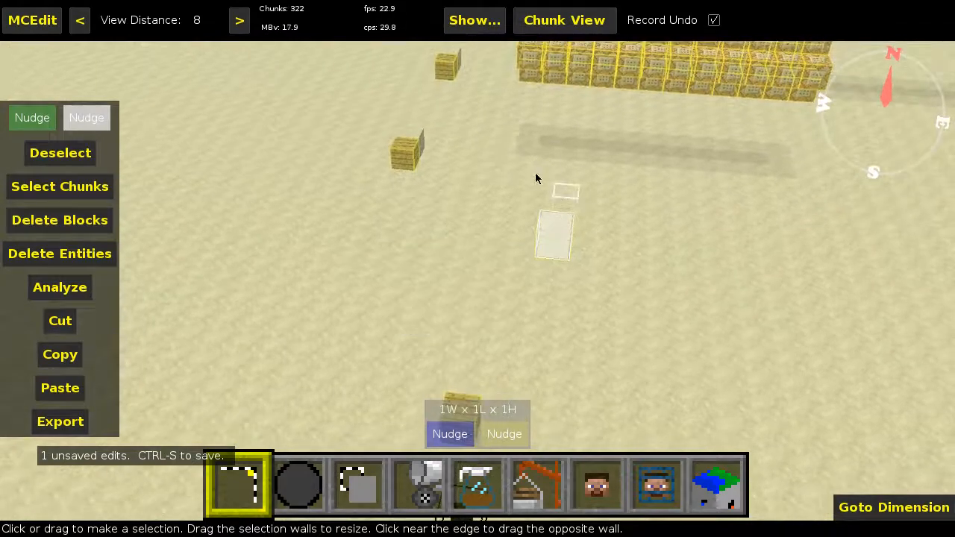
mouse_move(418, 485)
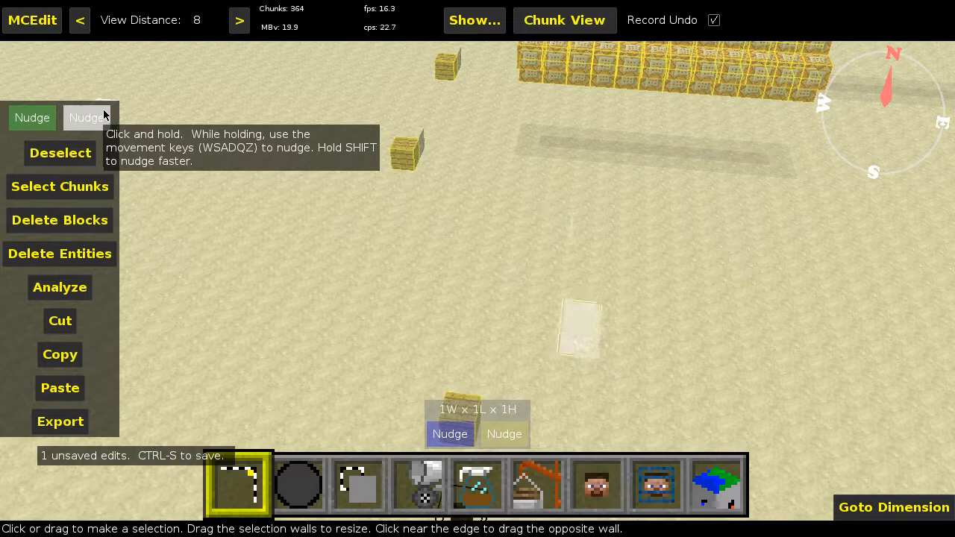
Open the Filter tool for the Sign scroller target-selection phase.
click(477, 485)
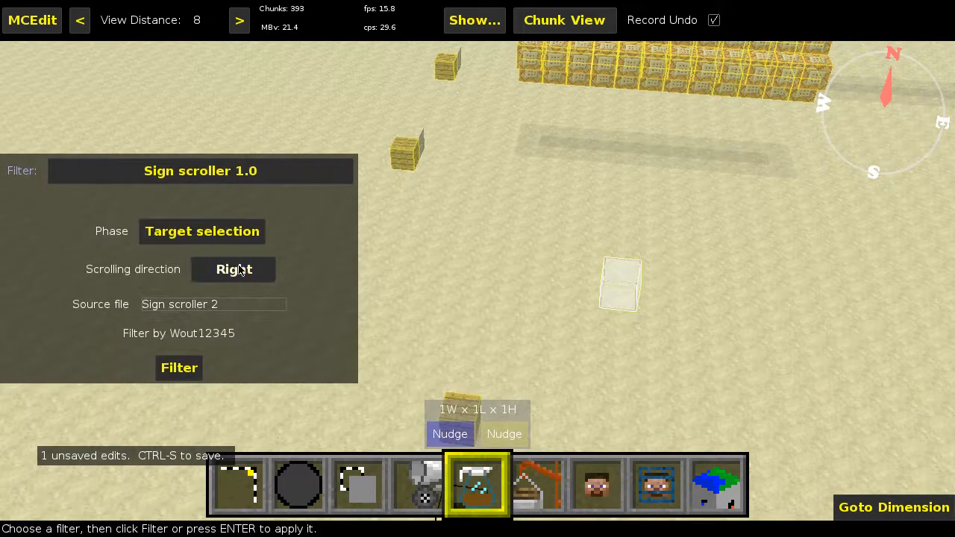
mouse_move(291, 263)
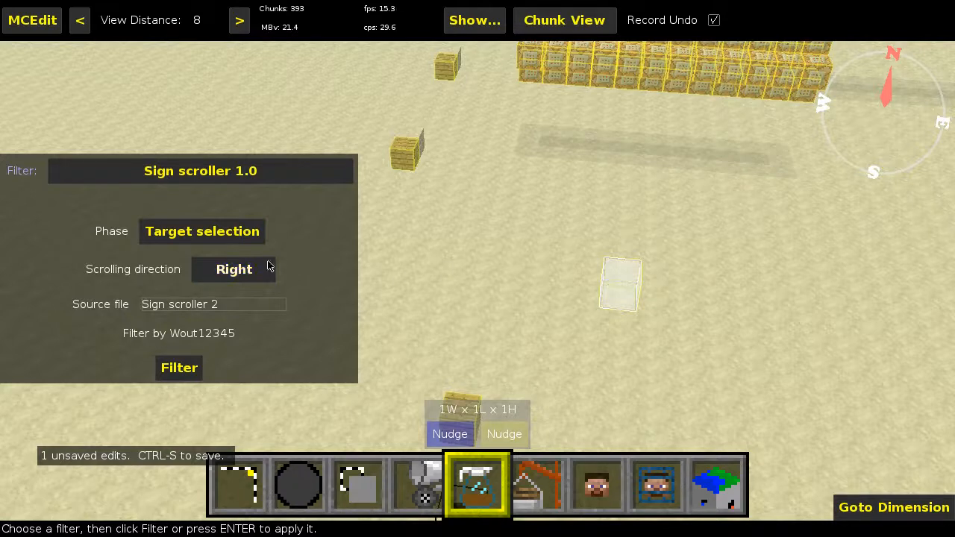
mouse_move(335, 269)
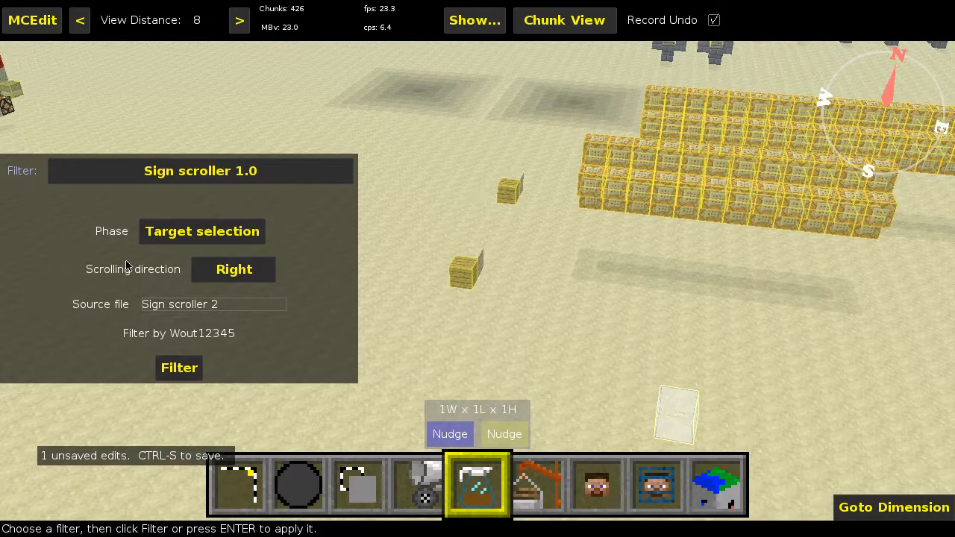
mouse_move(295, 253)
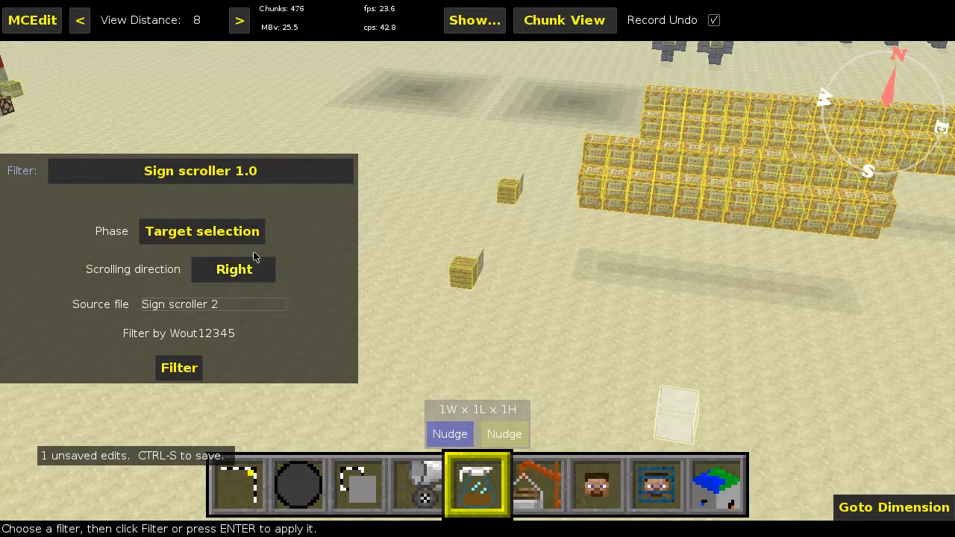
mouse_move(275, 256)
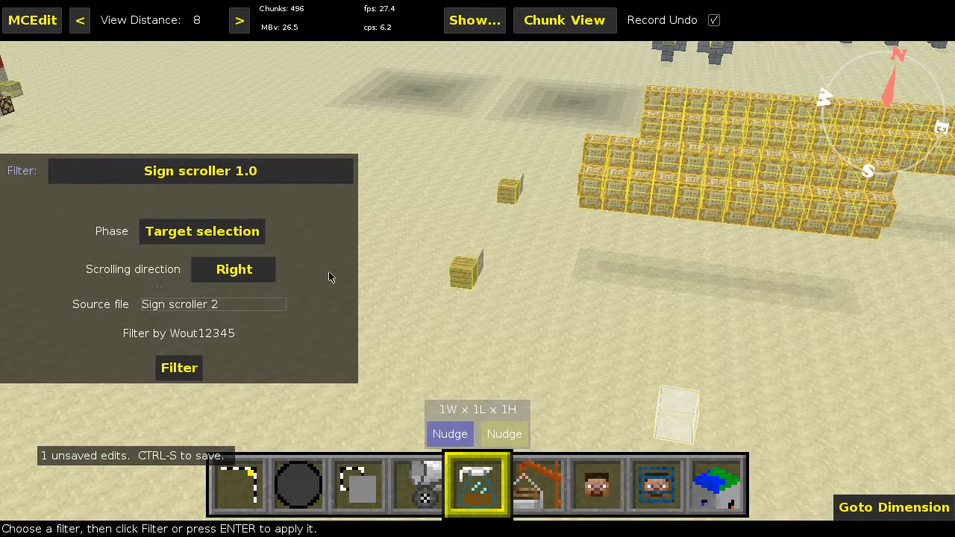
mouse_move(465, 277)
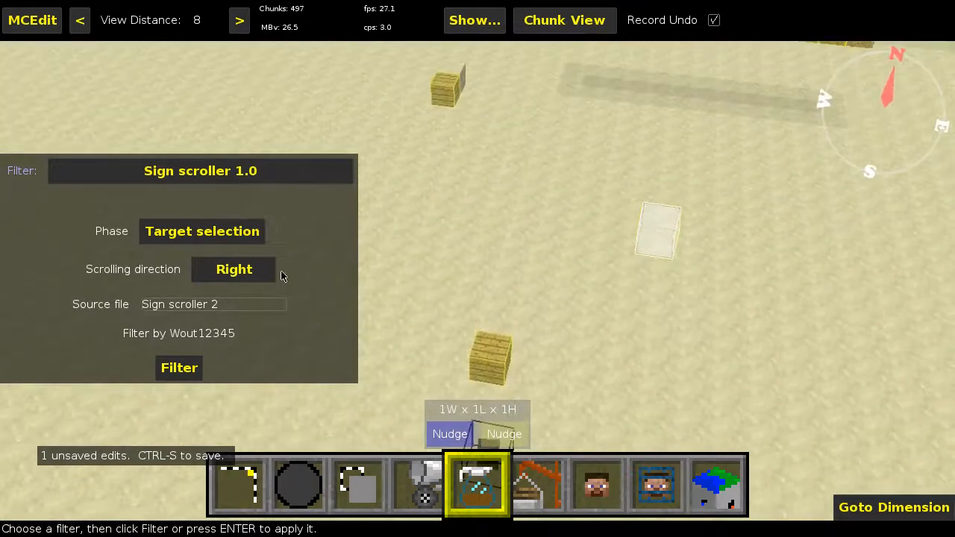
mouse_move(54, 315)
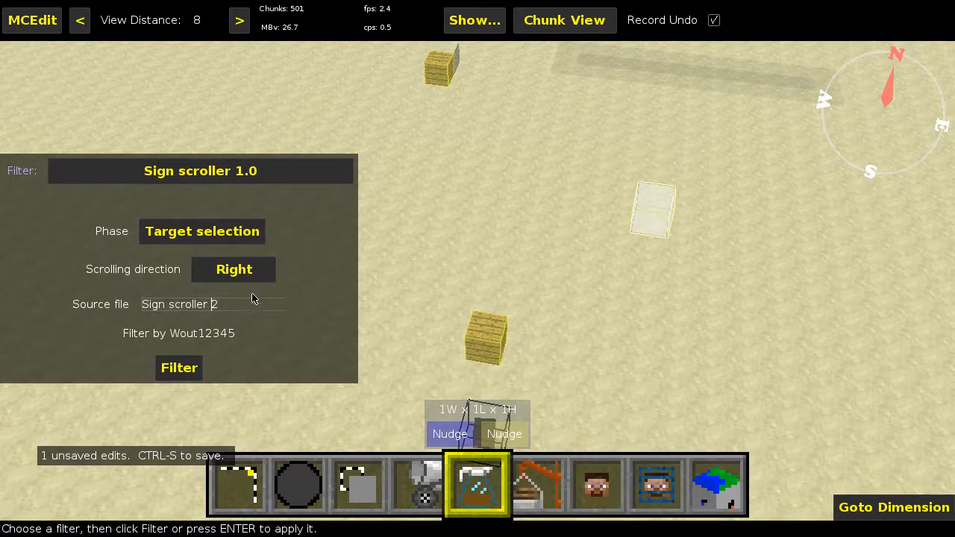
mouse_move(253, 301)
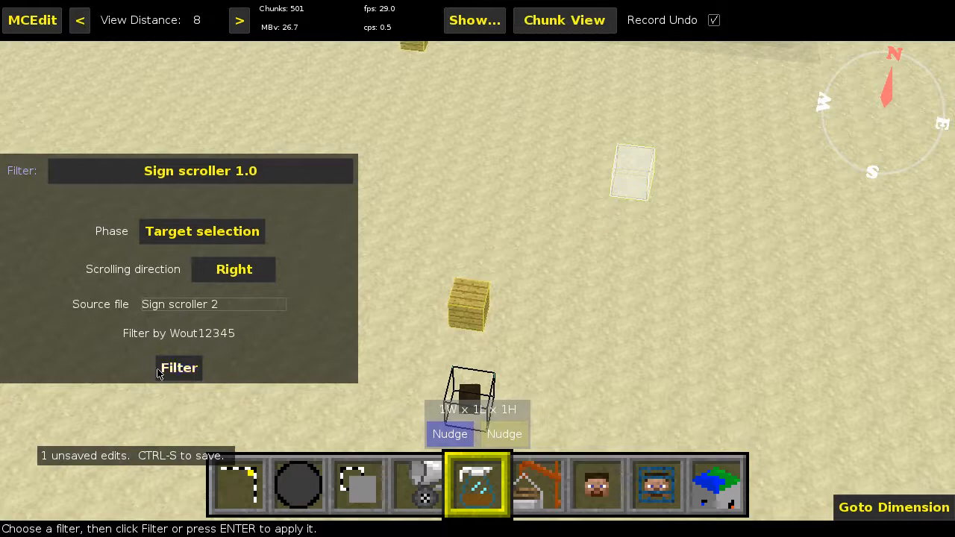
click(178, 367)
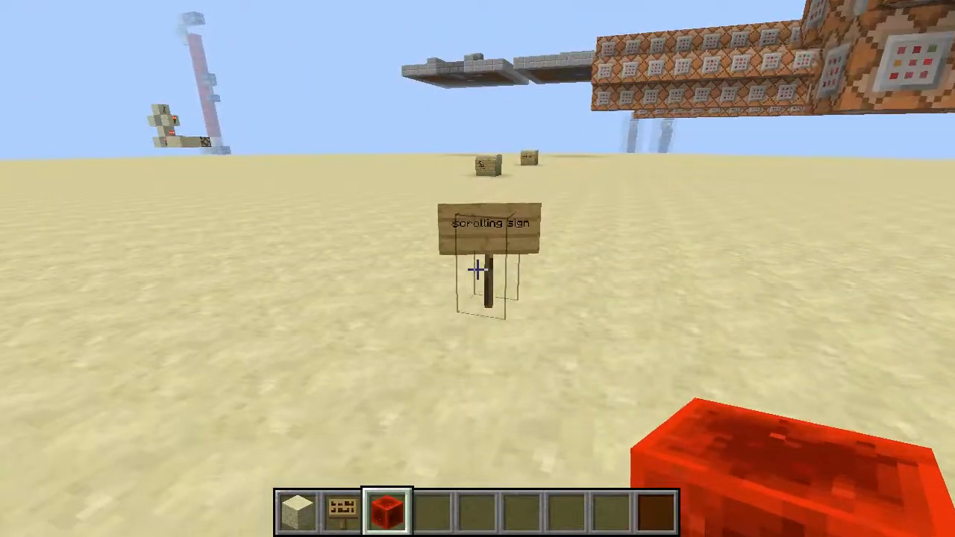
mouse_move(478, 269)
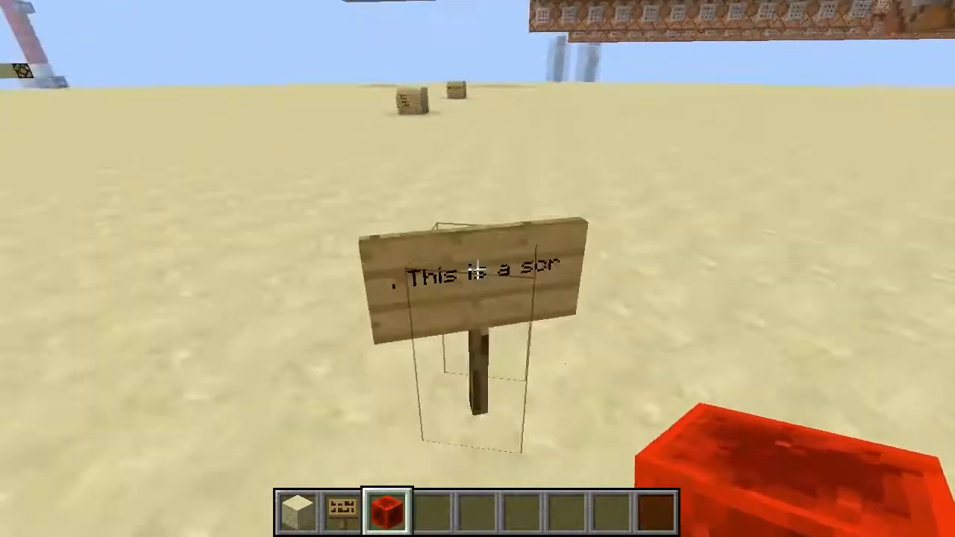
mouse_move(478, 269)
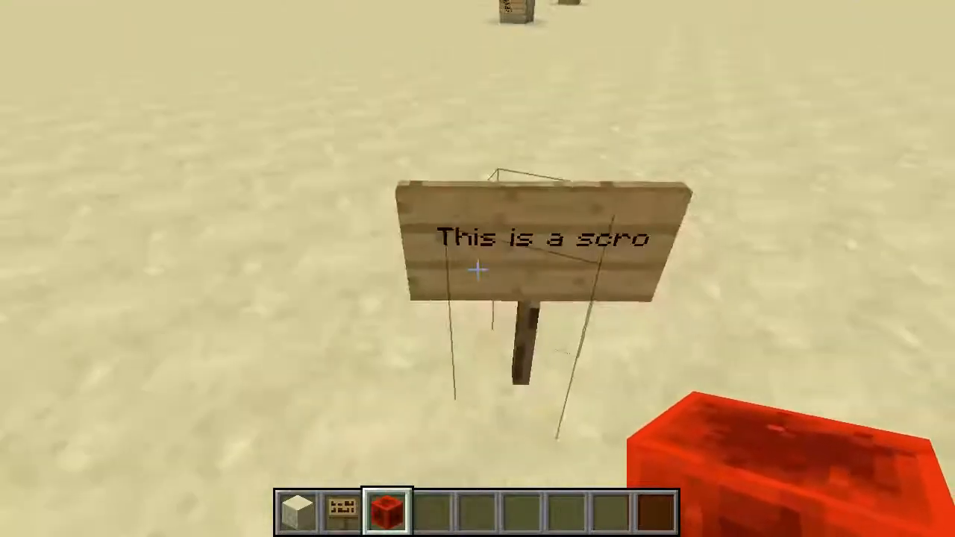
mouse_move(478, 269)
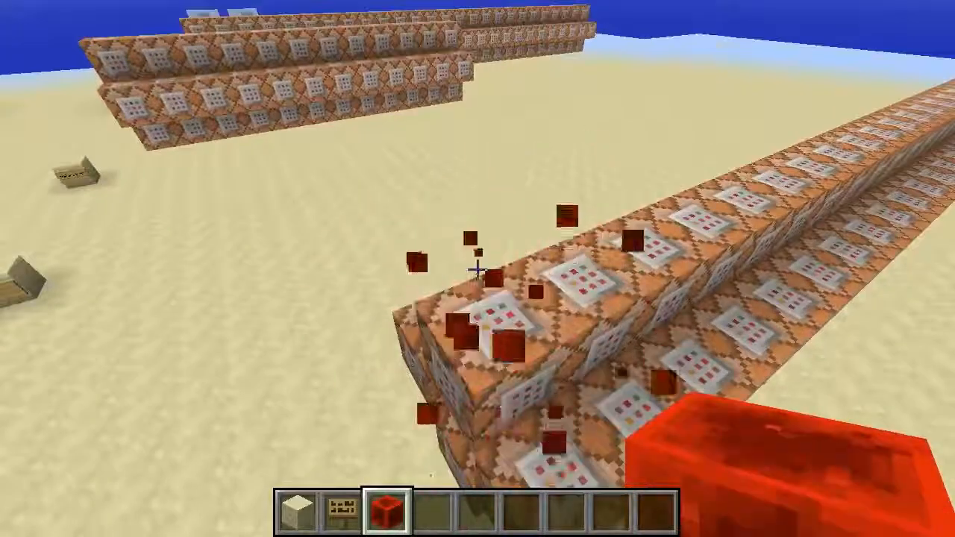
mouse_move(478, 269)
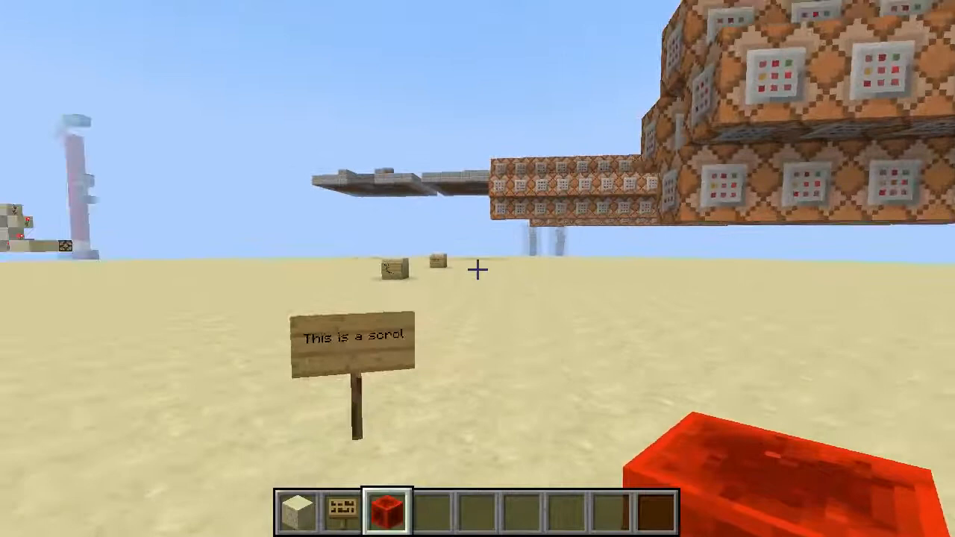
mouse_move(477, 268)
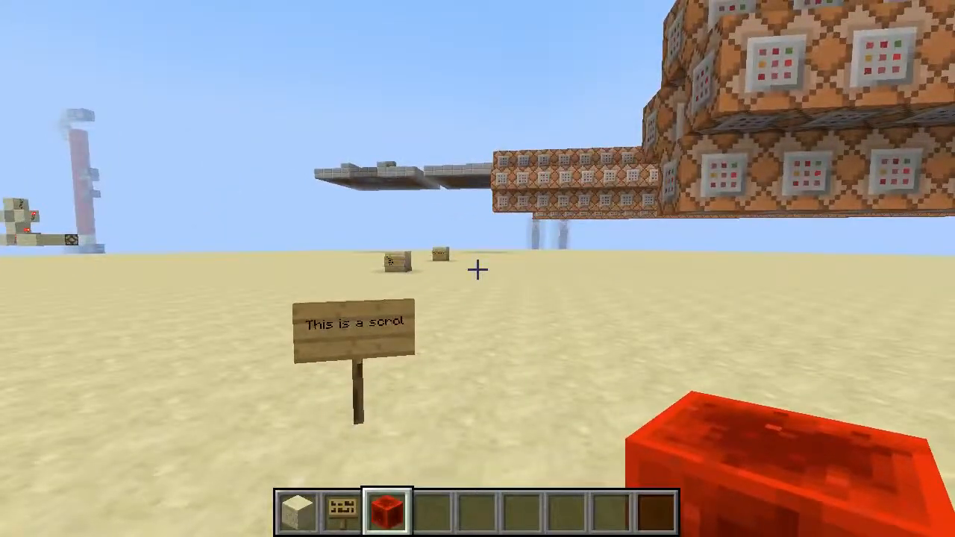
mouse_move(477, 268)
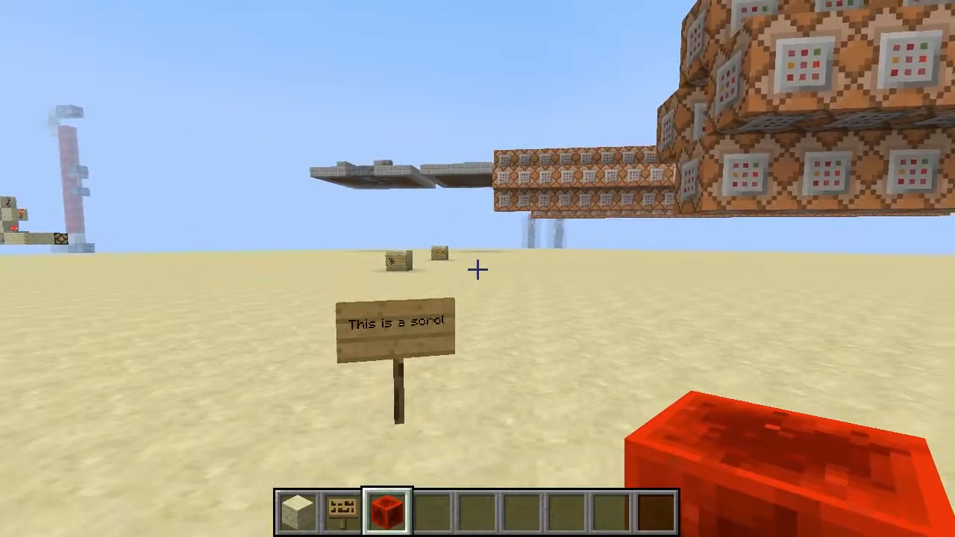